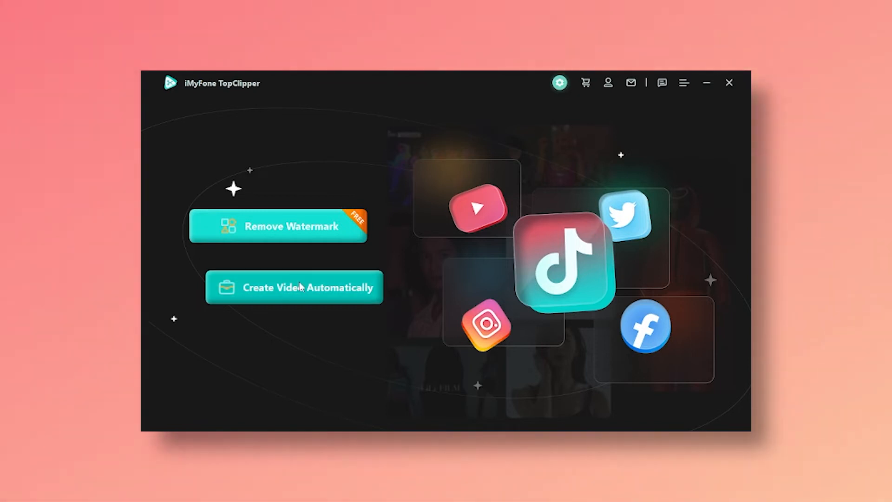
Start automatic video creation and upload the 6-second 540 x 960 MP4 clip
left_click(295, 288)
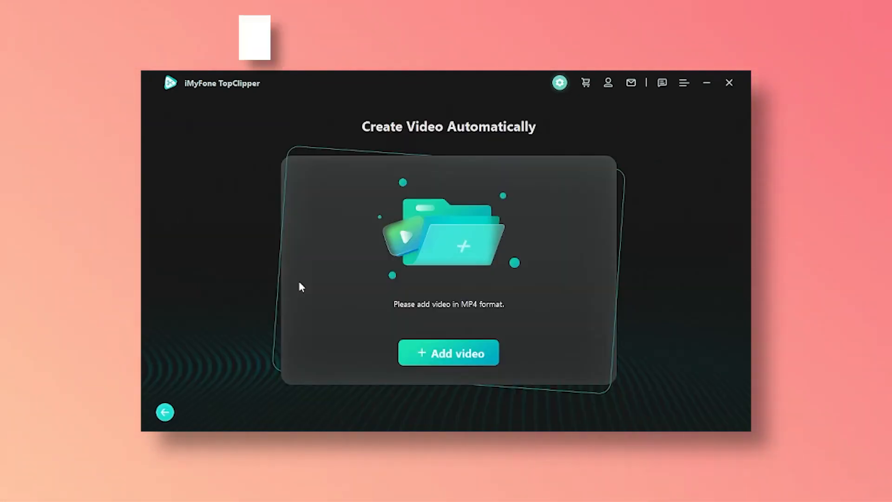
left_click(449, 353)
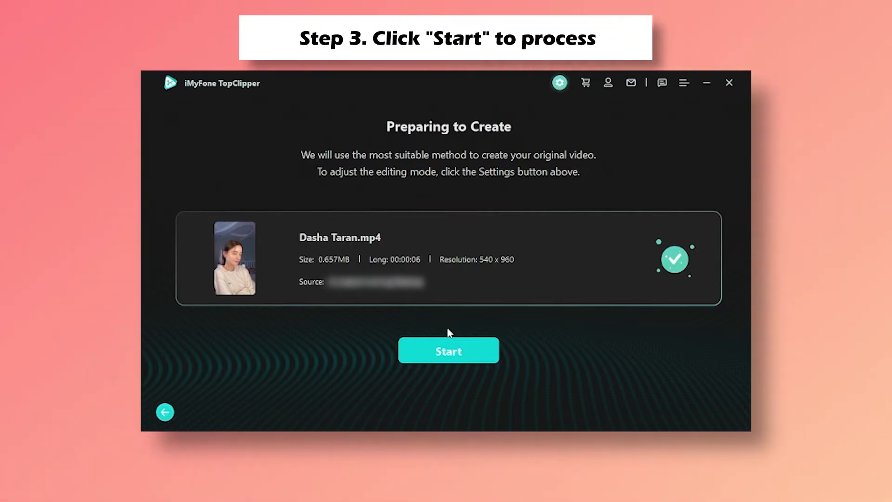
Generate the video from the clip, preview it, and bring up Save As for MP4 output
left_click(449, 352)
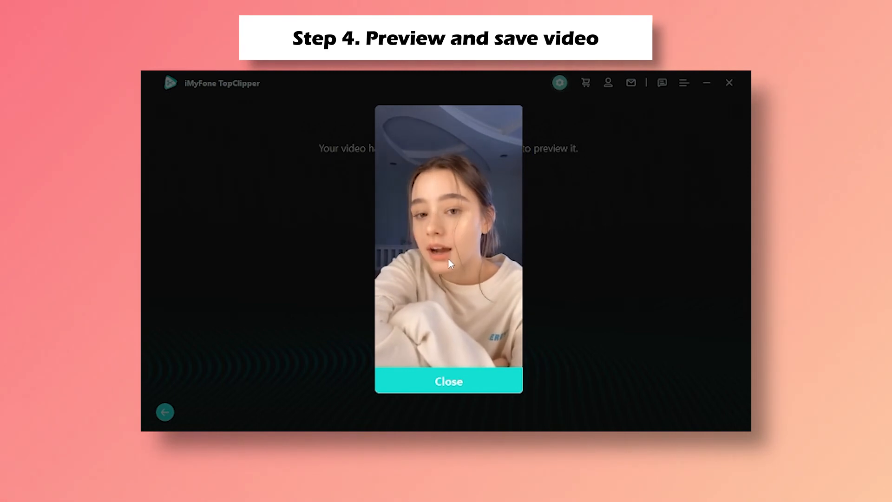
left_click(449, 381)
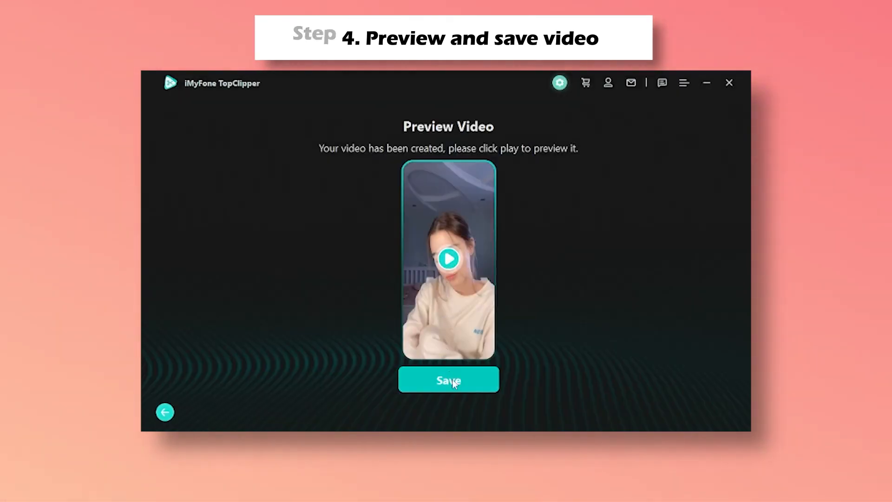
left_click(449, 380)
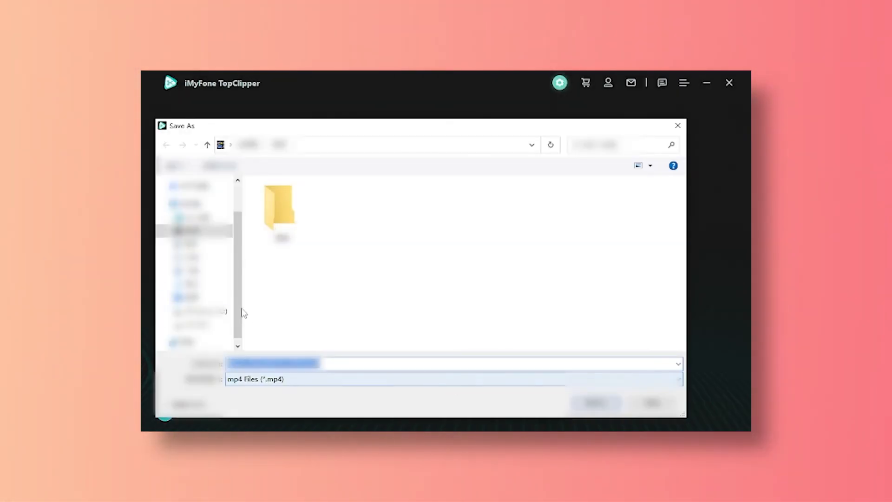